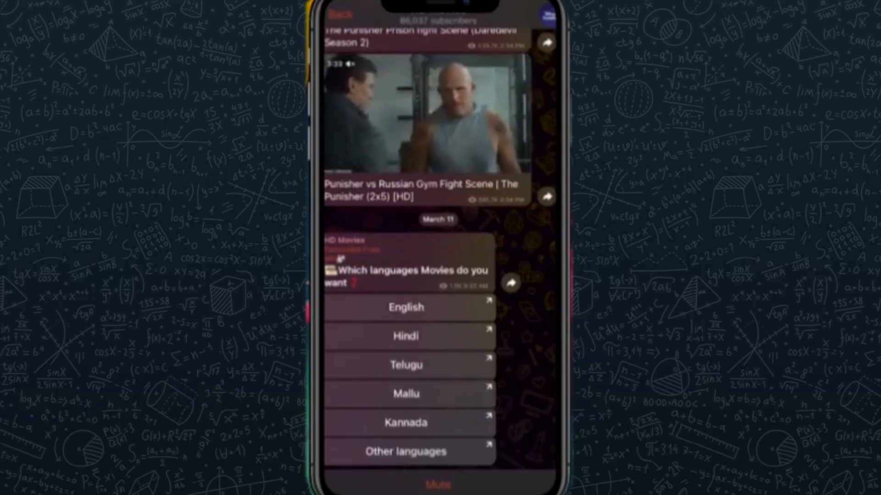
Set Keep Media to 1 week and review the 3.5 GB cache-clearing categories, mostly videos
scroll(down, 3)
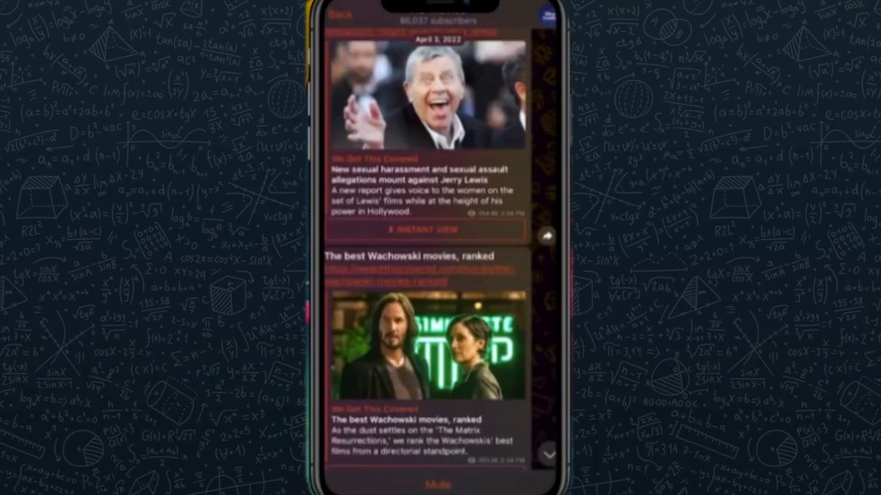
scroll(down, 3)
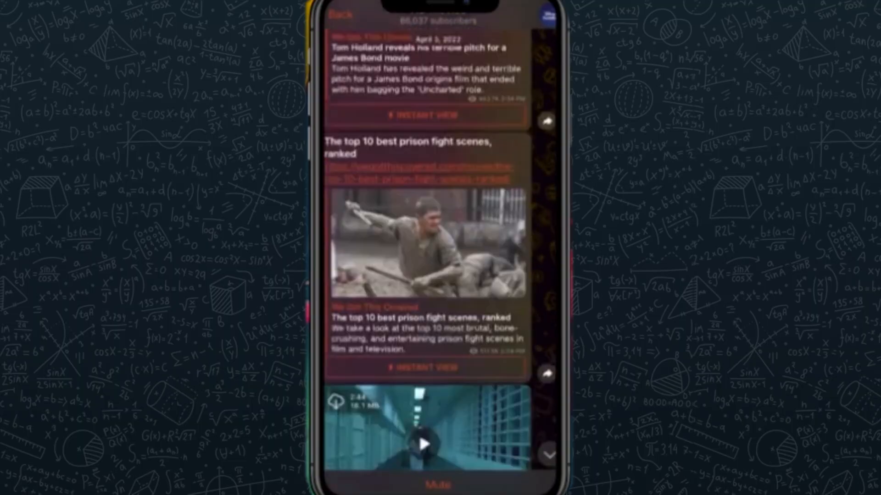
scroll(down, 3)
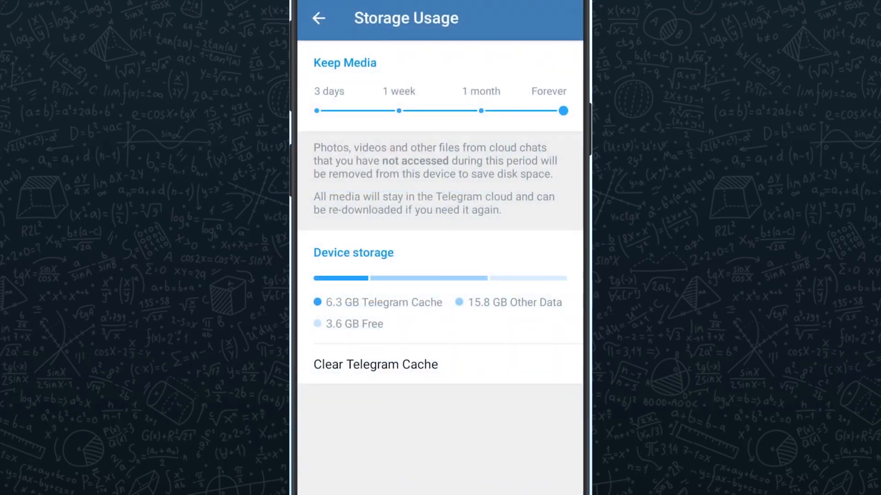
drag(564, 111, 399, 111)
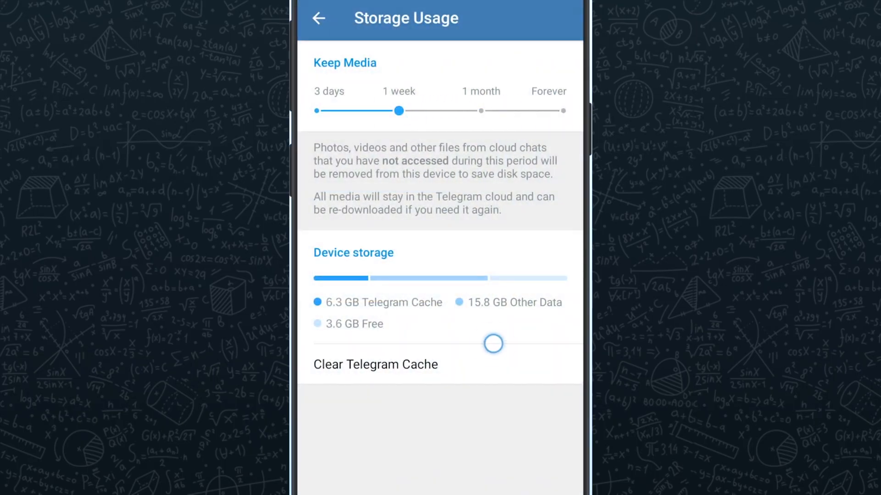
click(376, 364)
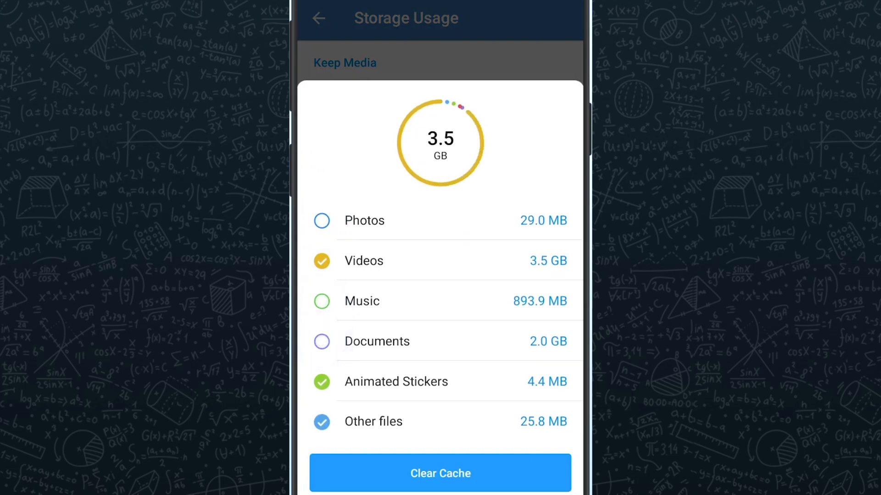
click(440, 473)
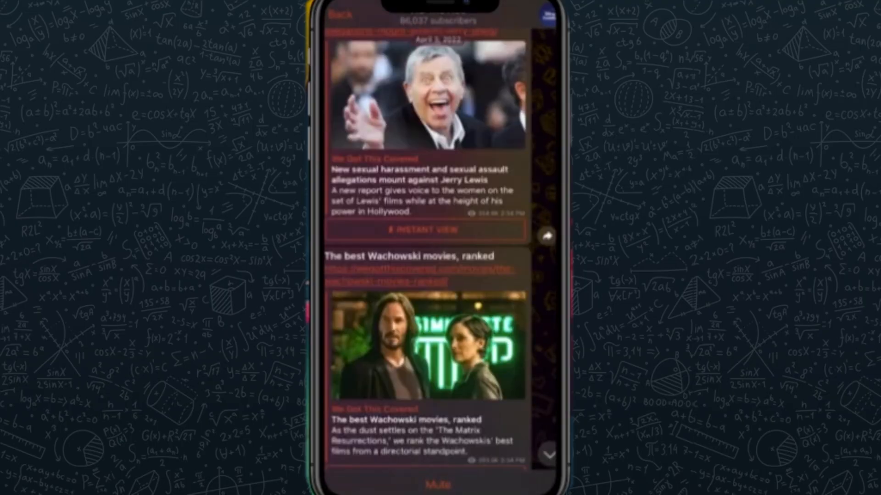
scroll(down, 3)
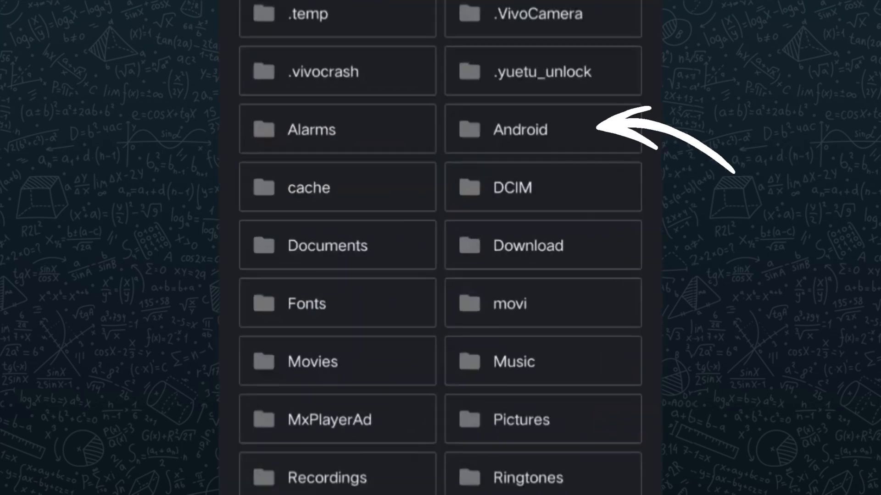
Navigate Android > data into the Telegram folder with its Audio, Files, Images and Video subfolders
click(518, 129)
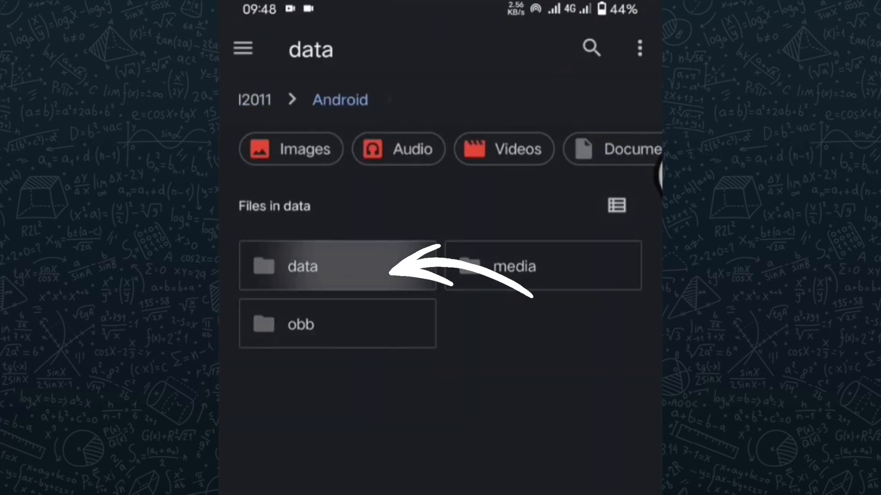
click(302, 266)
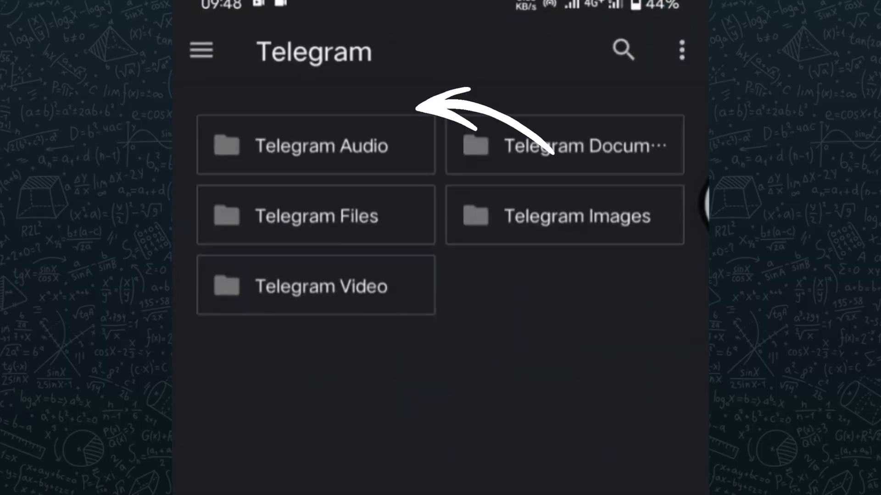
click(316, 285)
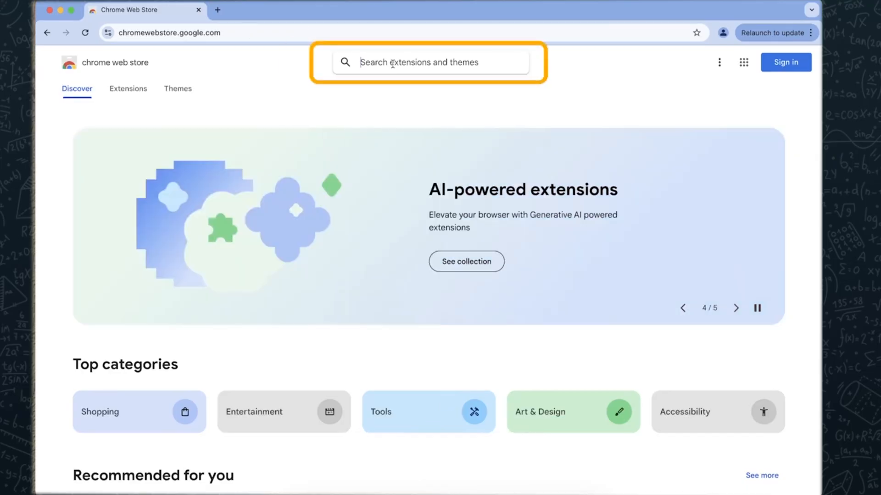
Search the Chrome Web Store for 'tamper monkey'
text(tamper monkey)
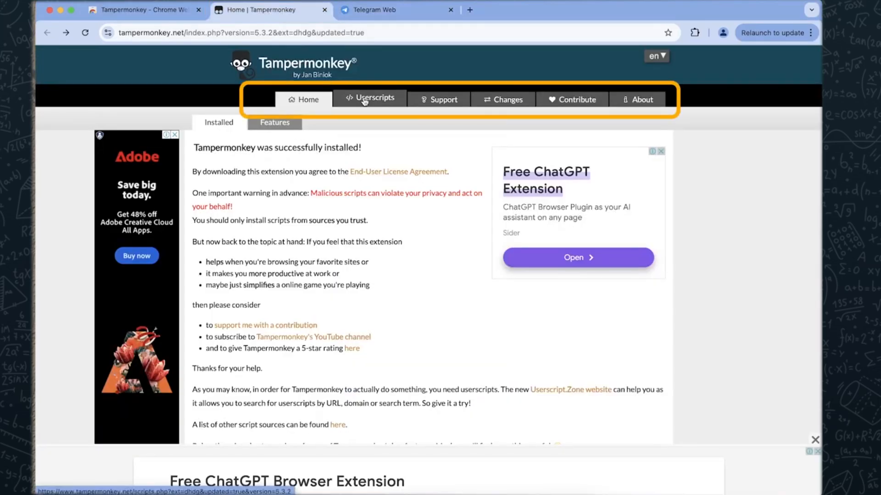
Search Userscript.Zone for 'telegram downloader' from the Userscripts page
click(373, 99)
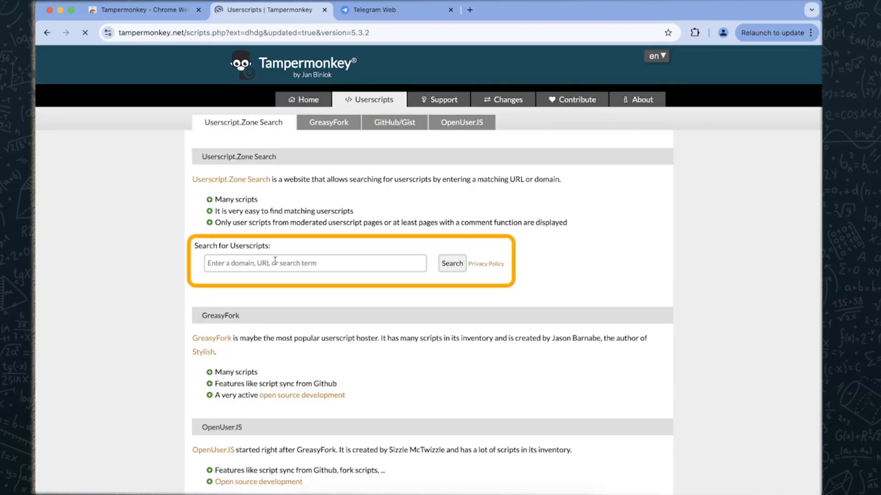
text(telegram downloader)
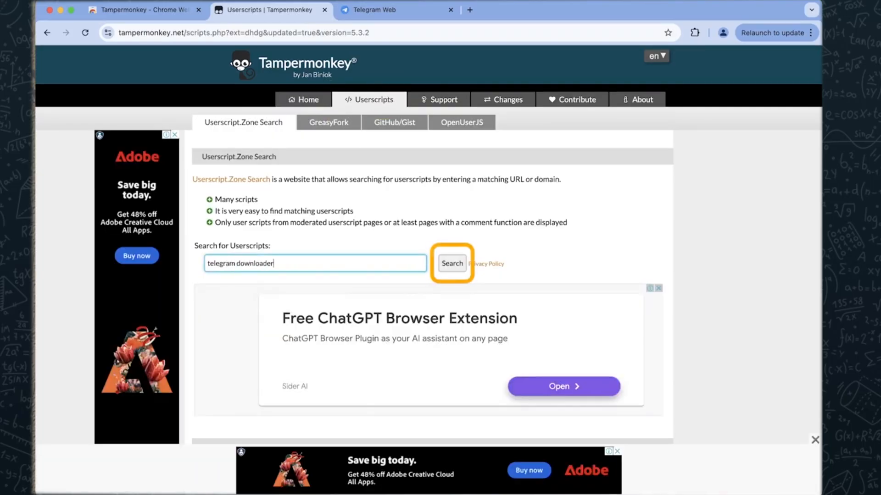
click(451, 263)
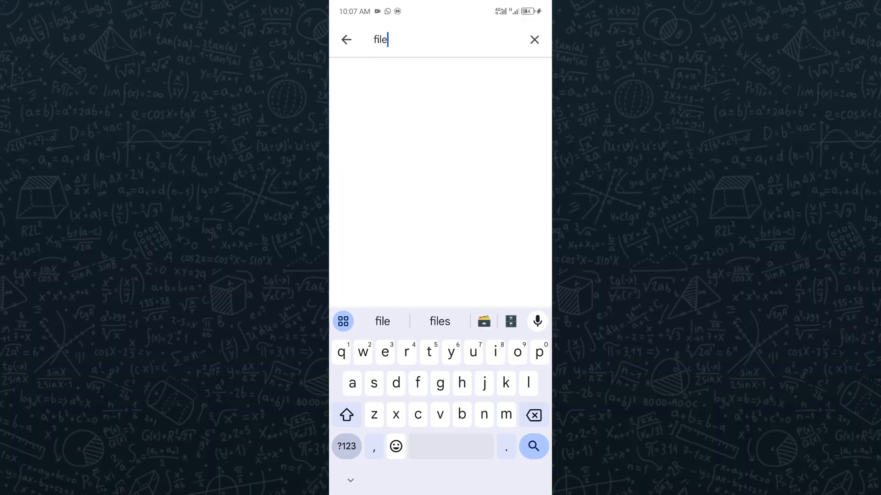
Search the Play Store for 'file manager' and browse the listed apps, including Files by Google
text(manager)
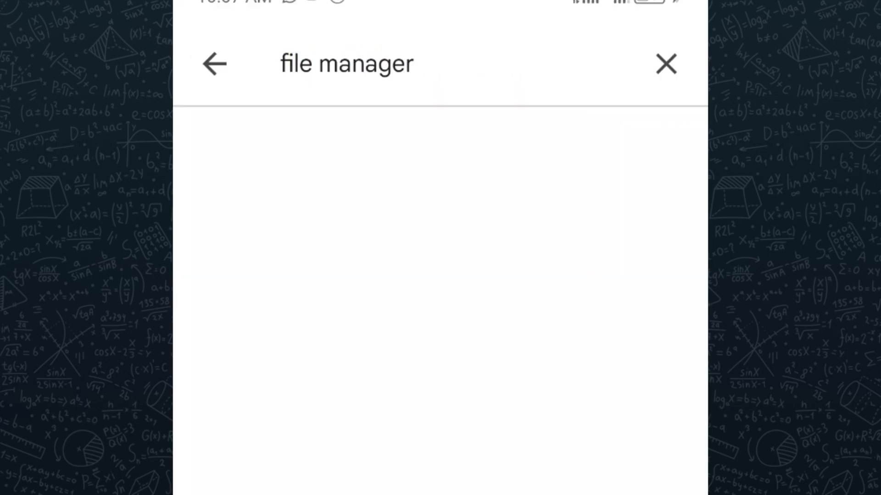
key(enter)
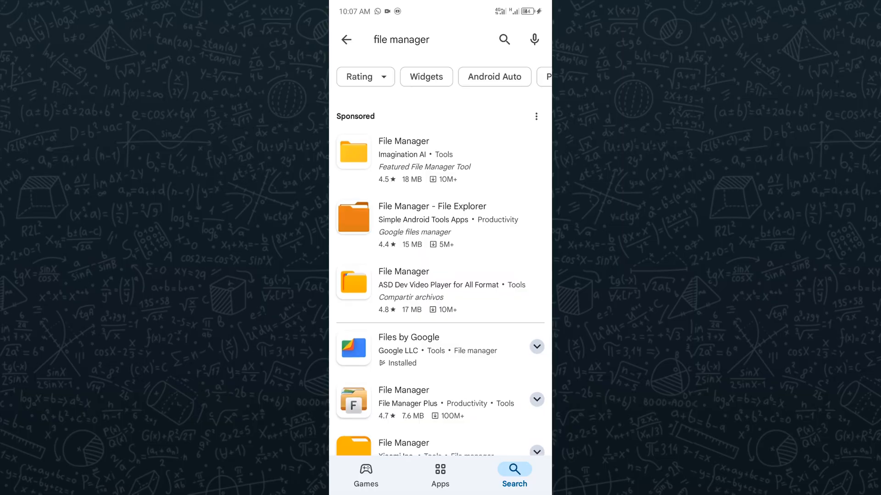
scroll(down, 3)
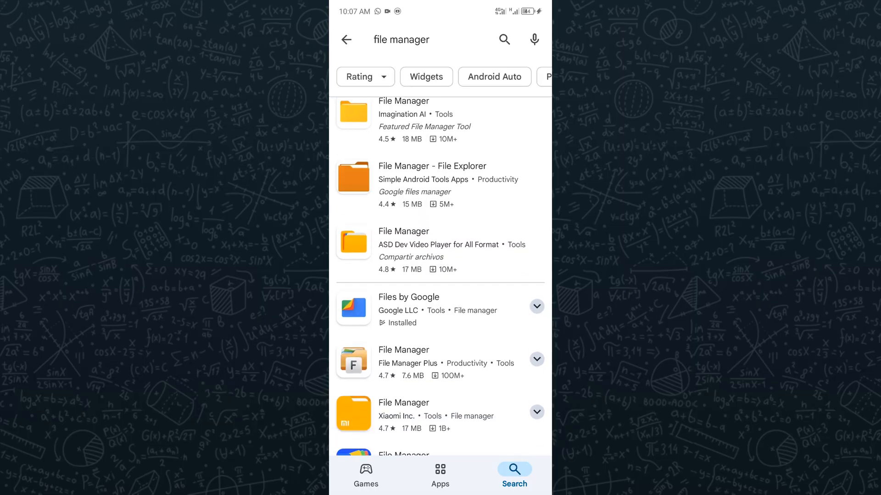
scroll(down, 3)
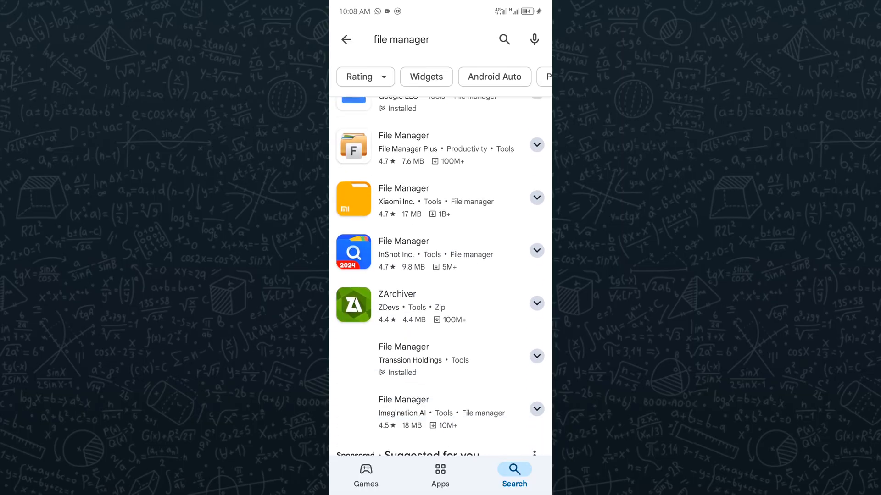